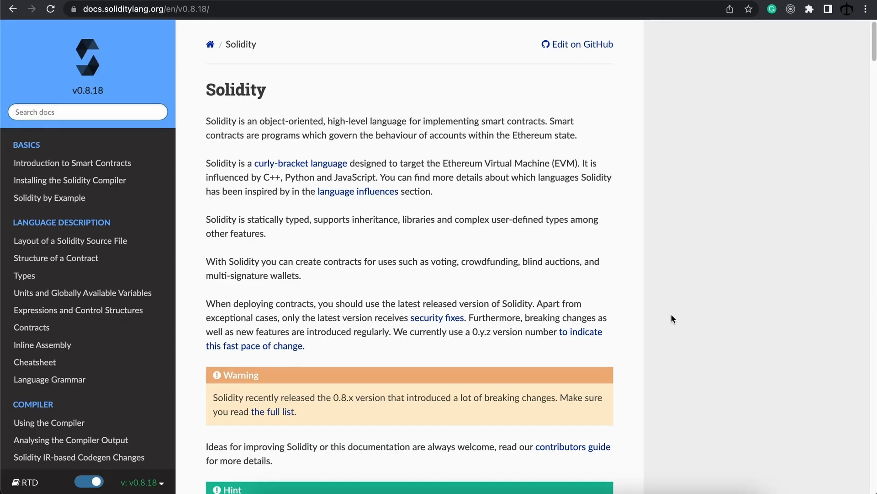
mouse_move(666, 315)
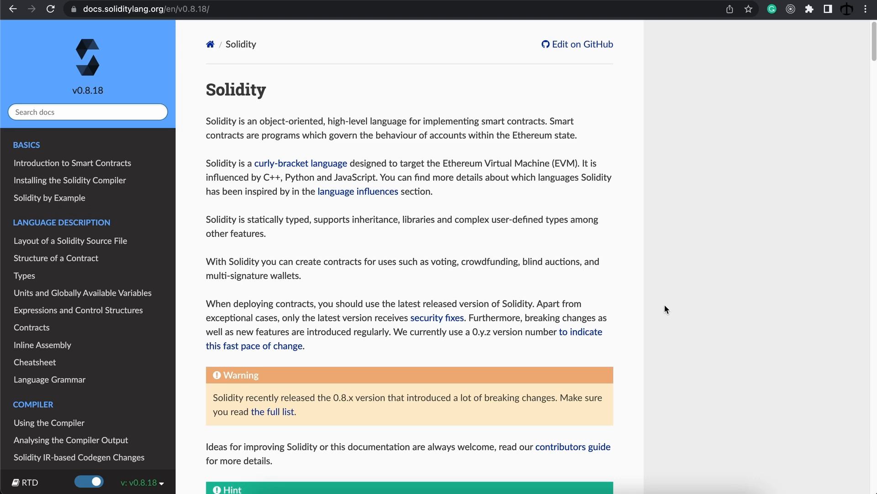
mouse_move(631, 308)
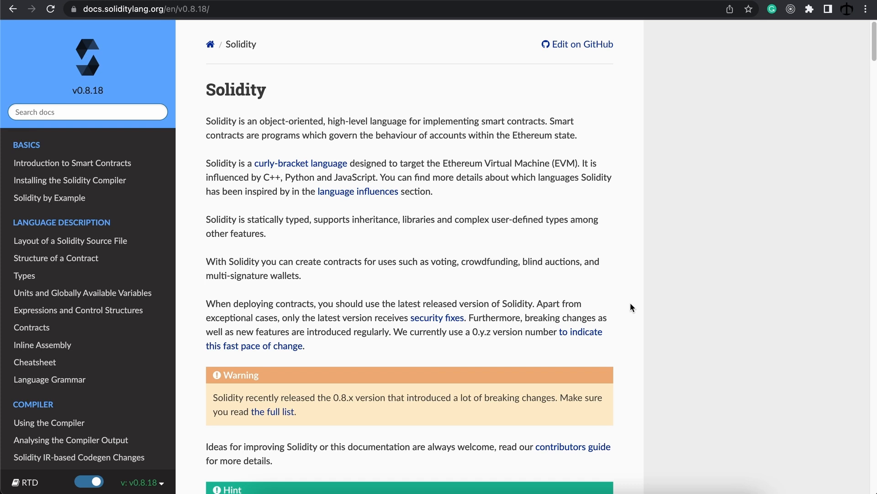
mouse_move(285, 91)
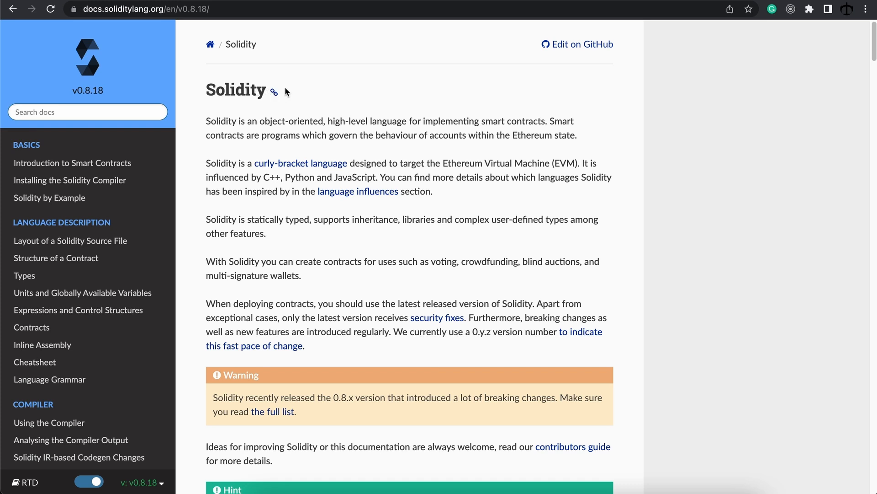
mouse_move(193, 20)
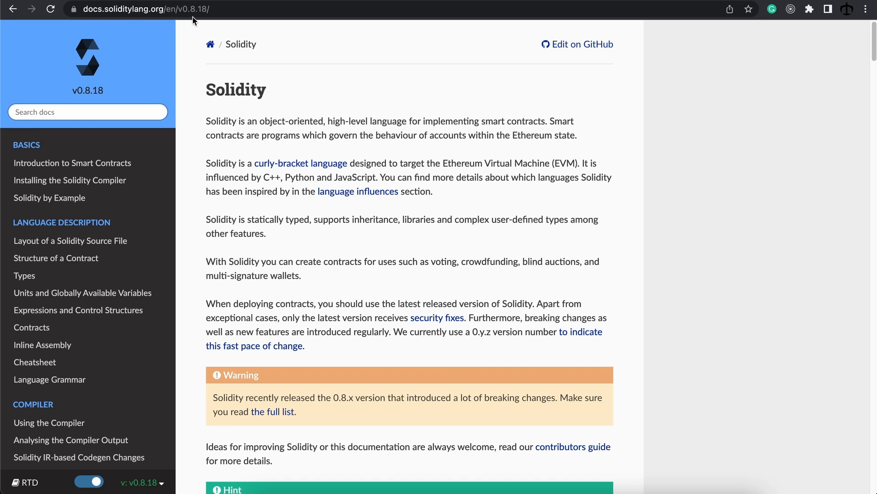
mouse_move(121, 18)
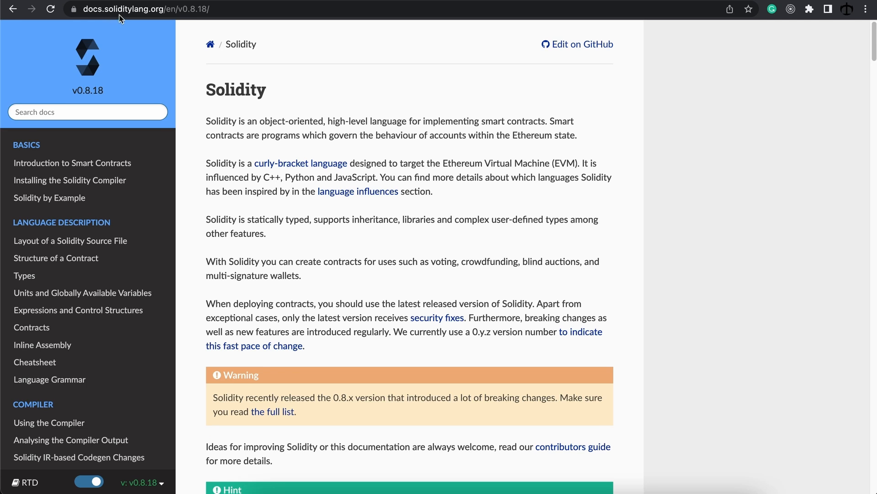
mouse_move(117, 93)
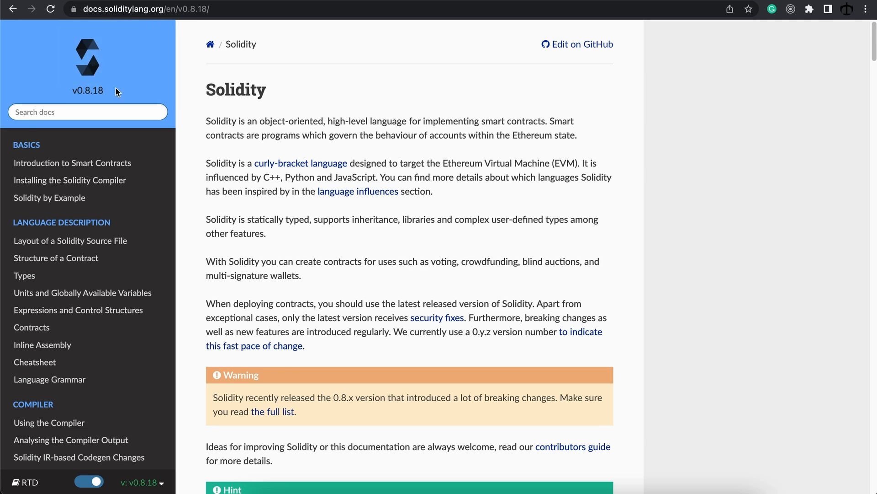
mouse_move(75, 92)
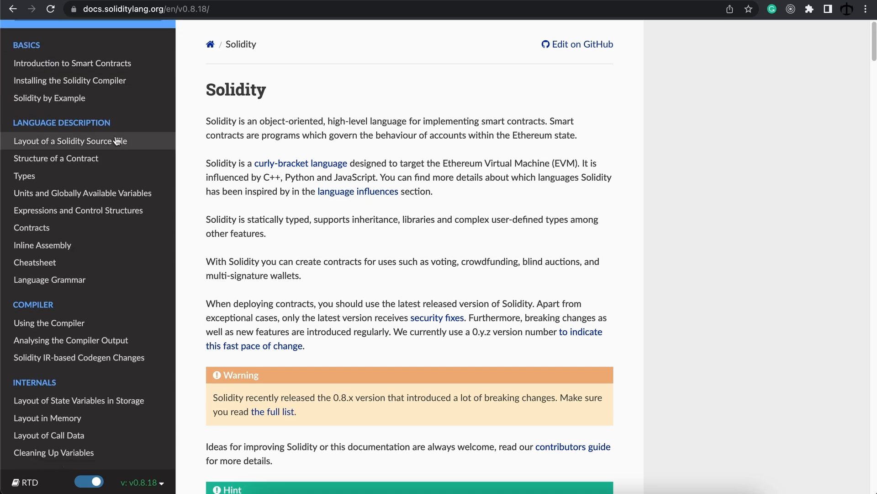
scroll(down, 3)
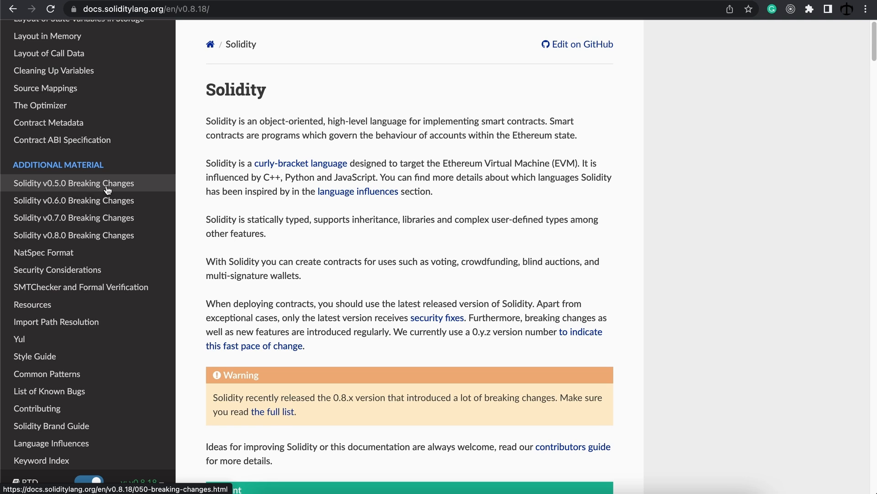
mouse_move(83, 191)
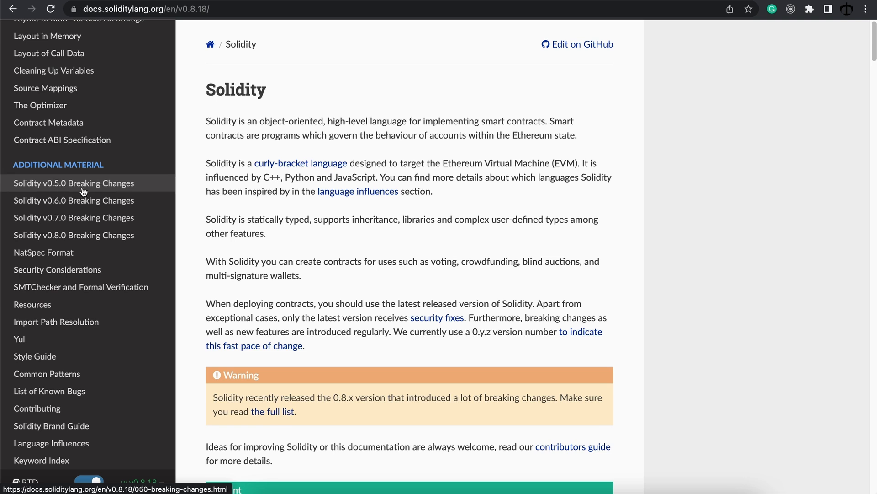
mouse_move(74, 217)
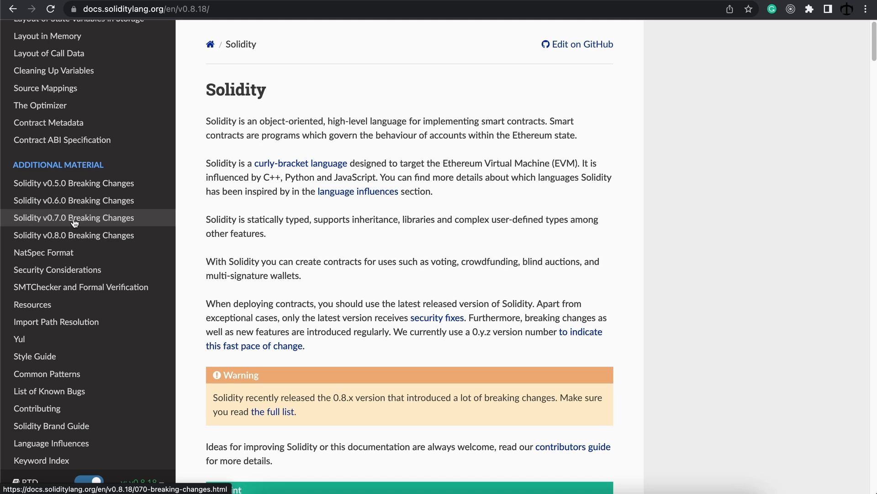
scroll(up, 3)
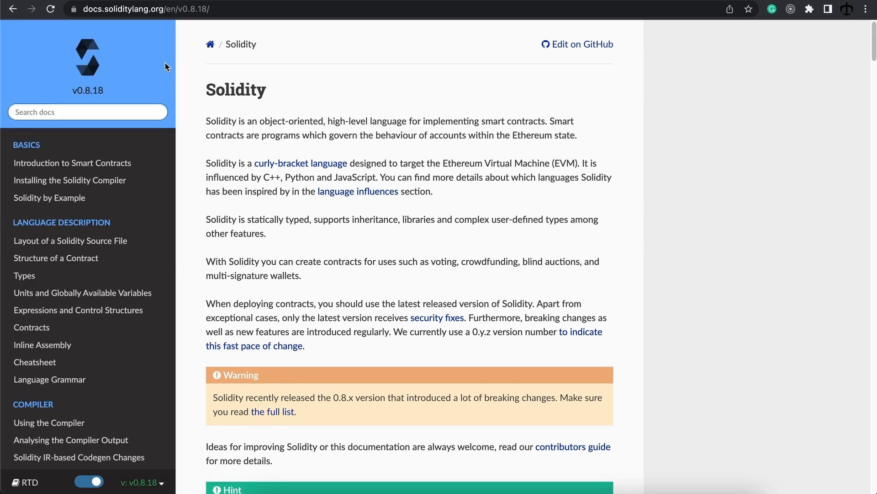
mouse_move(156, 67)
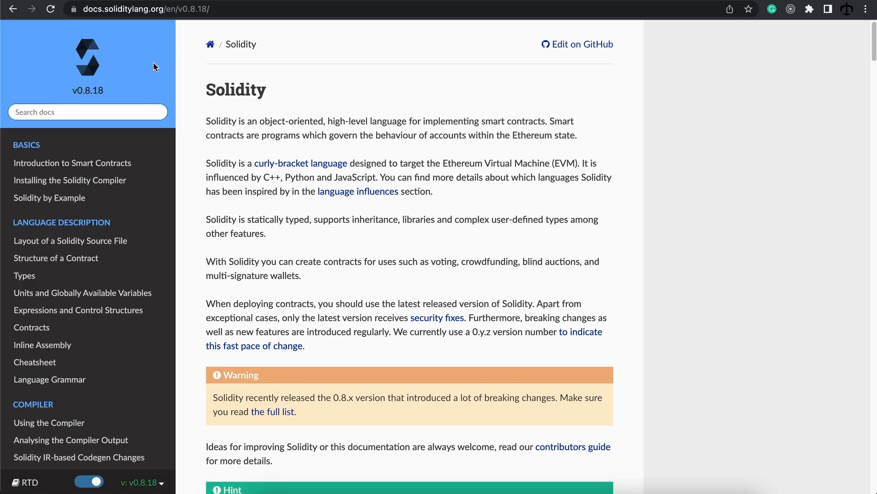
mouse_move(110, 94)
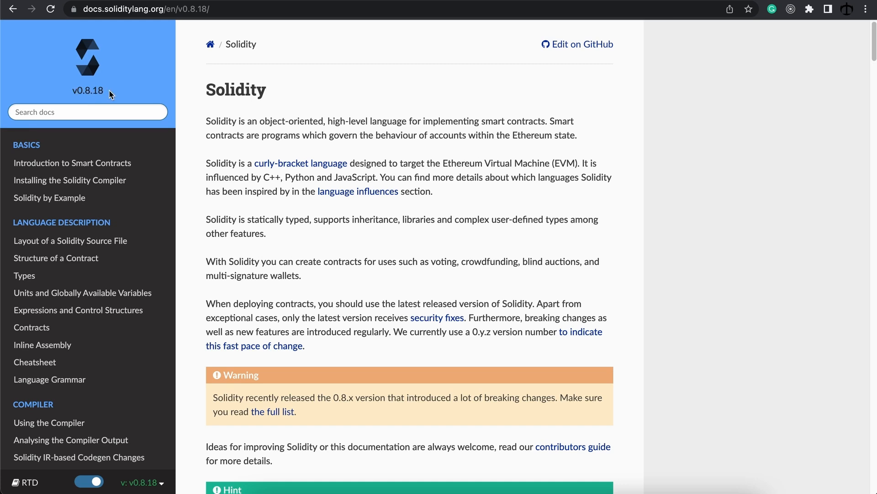
mouse_move(107, 104)
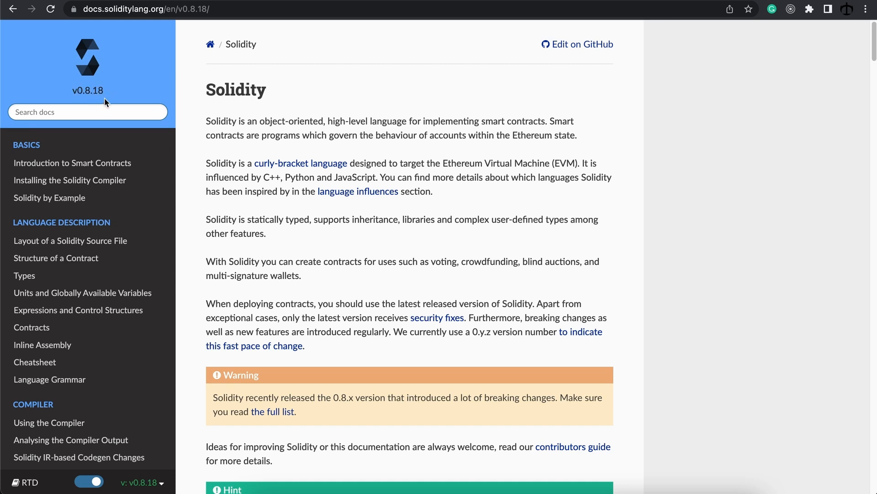
mouse_move(274, 411)
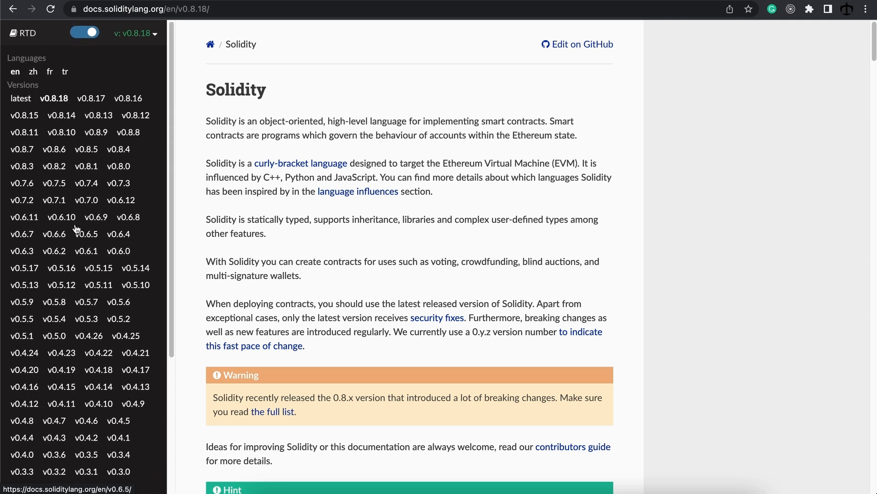
click(85, 183)
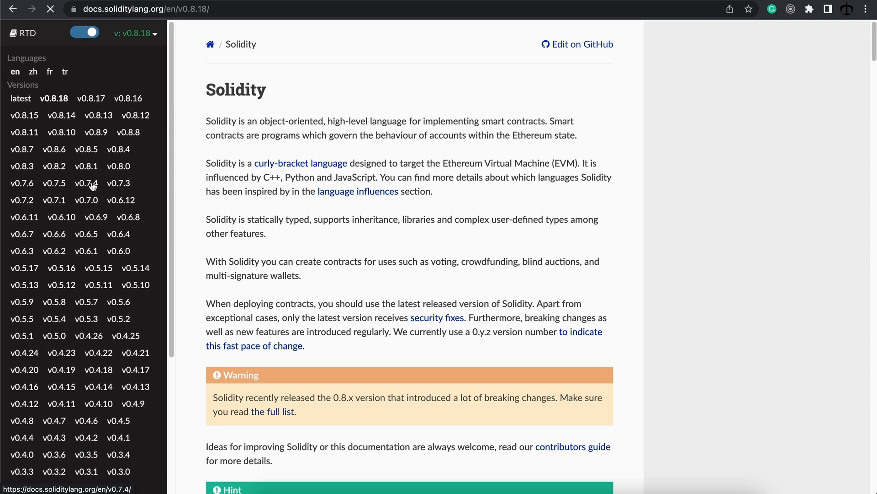
click(85, 182)
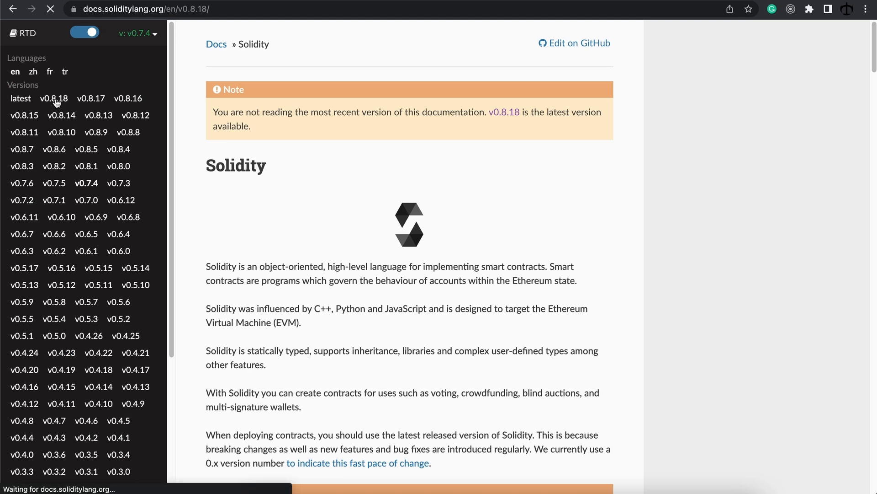
click(54, 98)
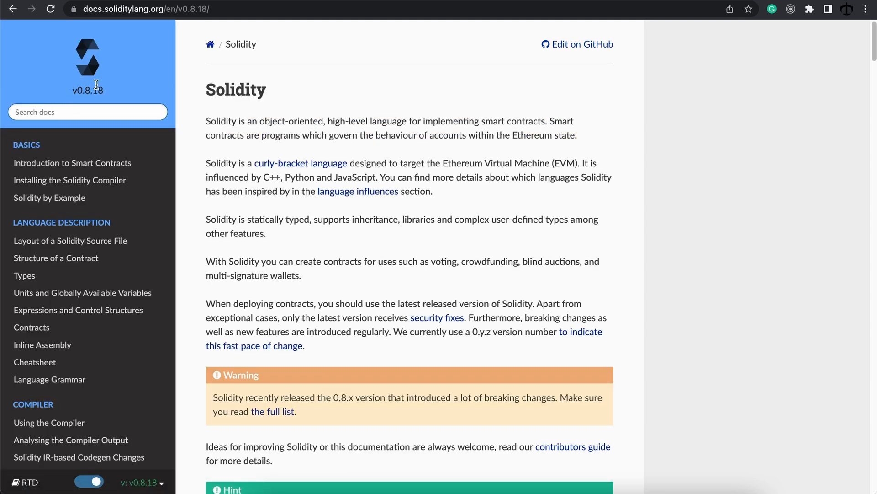
mouse_move(108, 92)
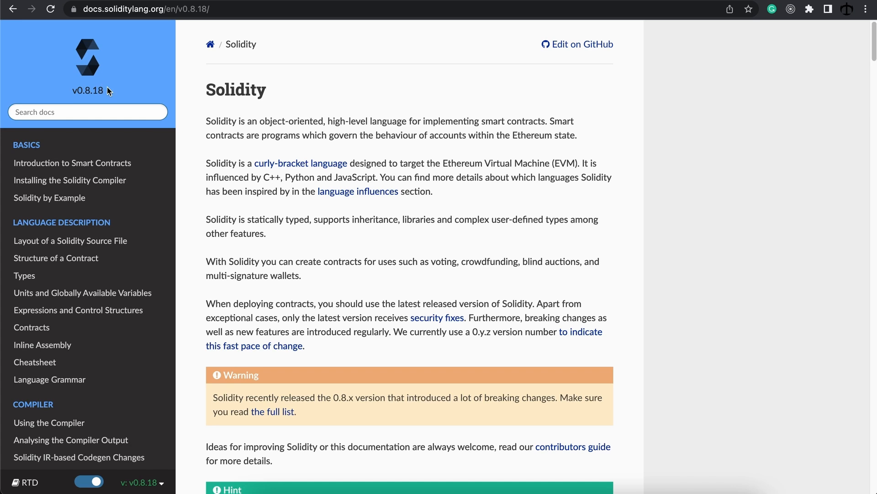
mouse_move(360, 132)
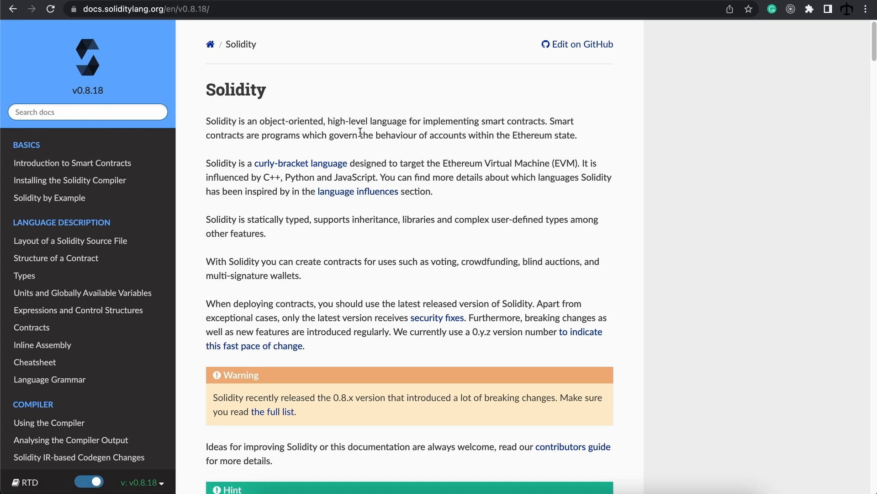
scroll(down, 3)
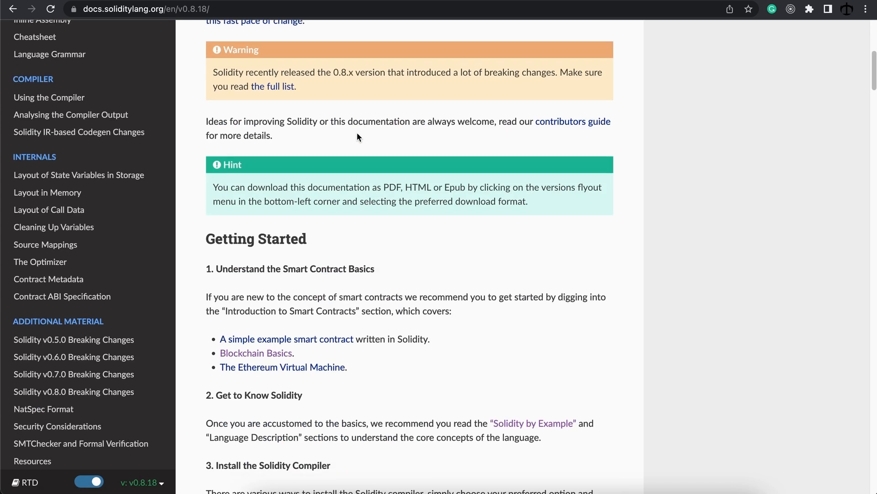